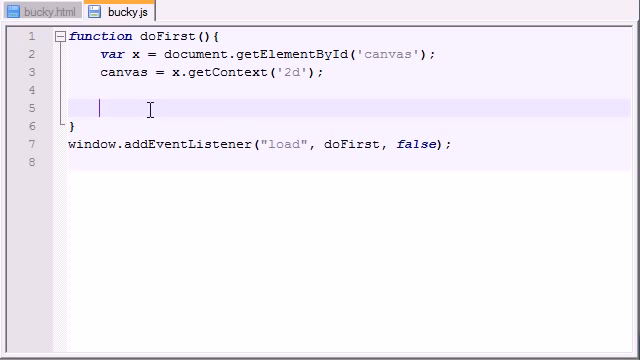
- Add canvas.beginPath(); on line 5 inside doFirst, completing via autocomplete
text(canvas)
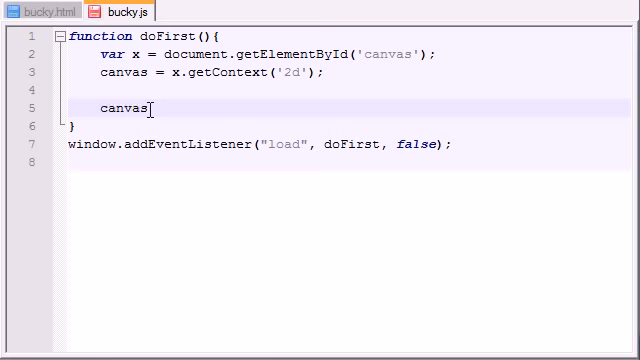
text(begin)
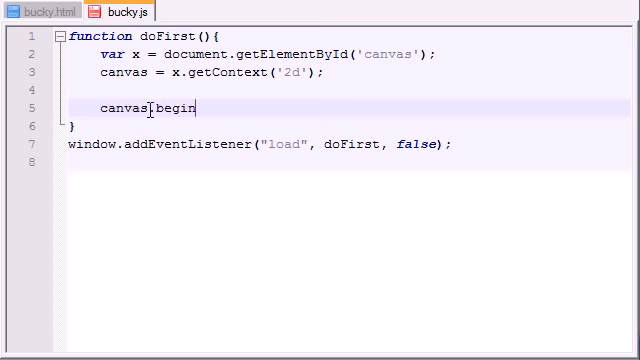
text(Path();)
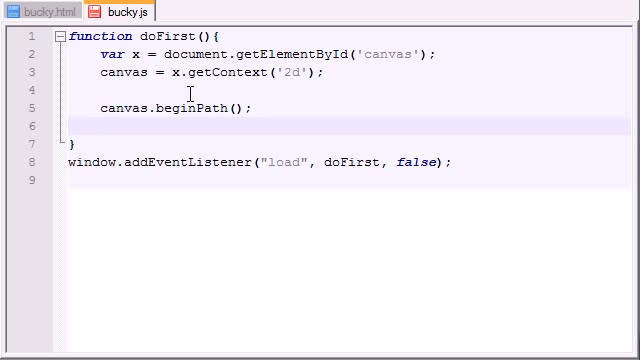
- Add canvas.moveTo(50,50); on line 6 and start the next canvas statement
text(canvas.)
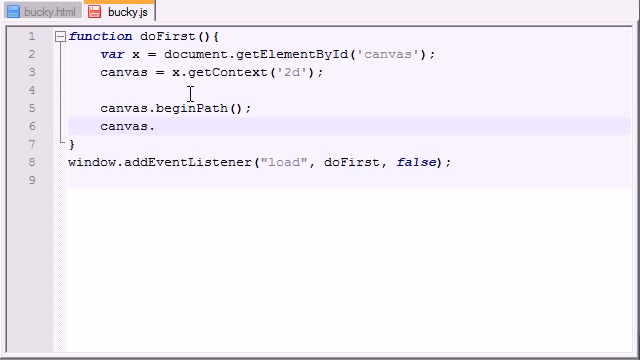
text(moveTo();)
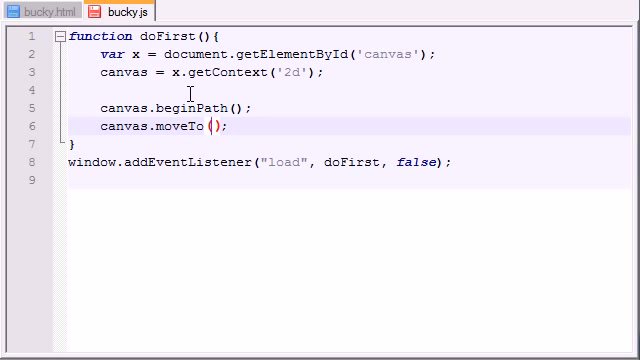
text(50,50)
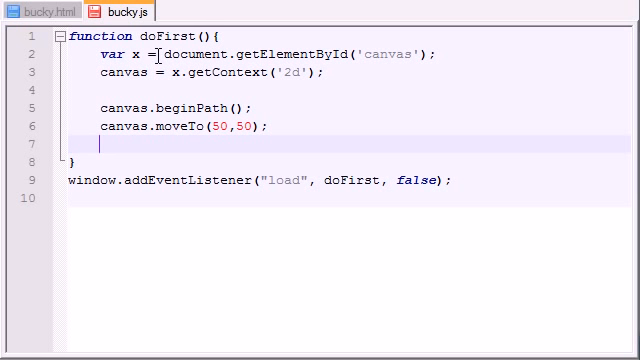
mouse_move(160, 144)
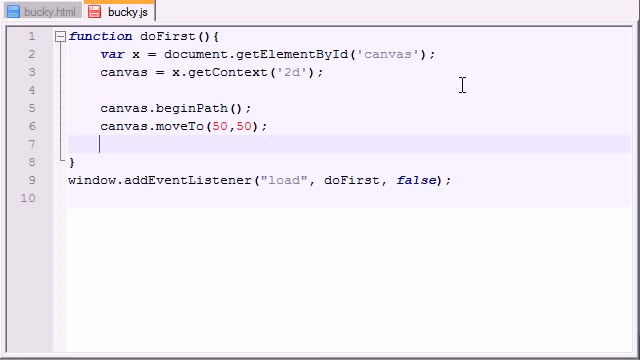
text(canvas.)
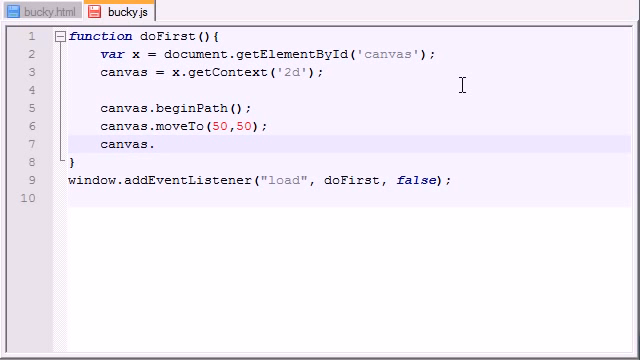
- Complete canvas.lineTo(70,250); on line 7
text(lineTo())
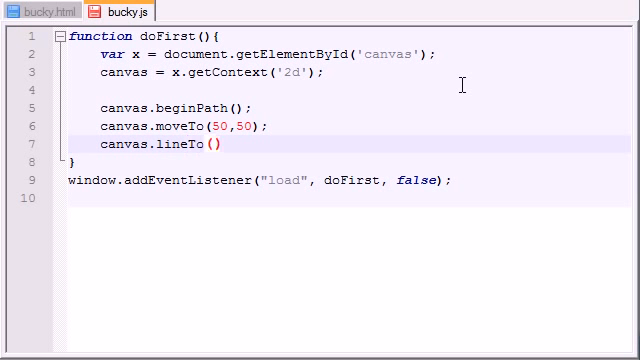
text(;)
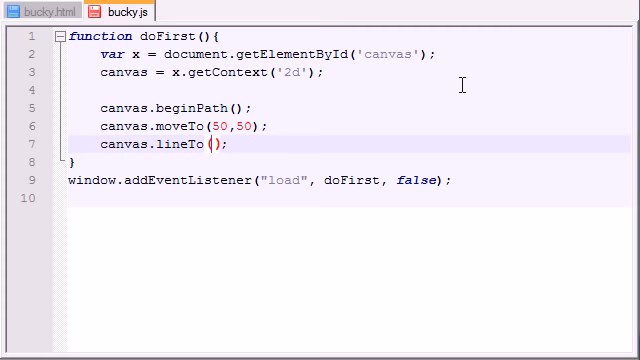
double_click(224, 126)
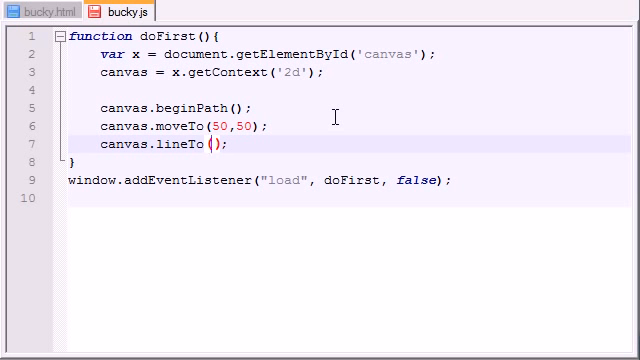
text(70,250)
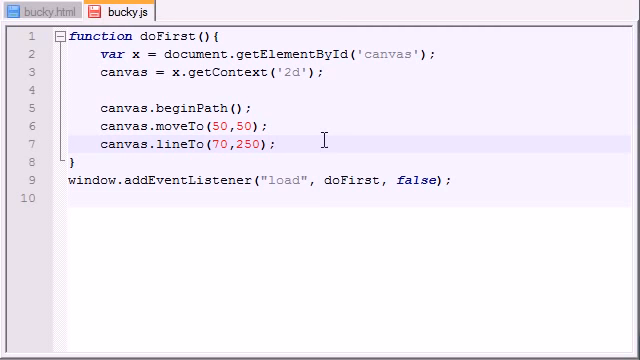
- Duplicate the lineTo(70,250) line onto line 8
double_click(216, 124)
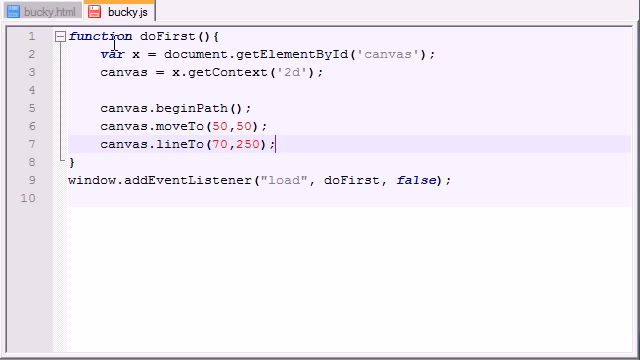
mouse_move(200, 164)
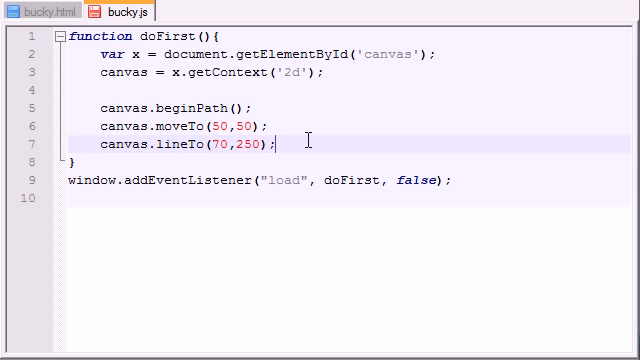
double_click(160, 148)
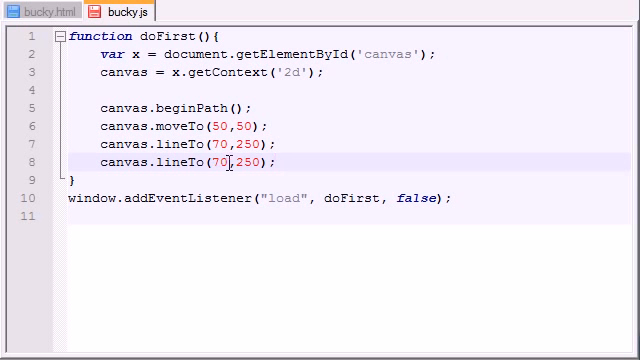
- Change the second lineTo to canvas.lineTo(300,200)
text(300)
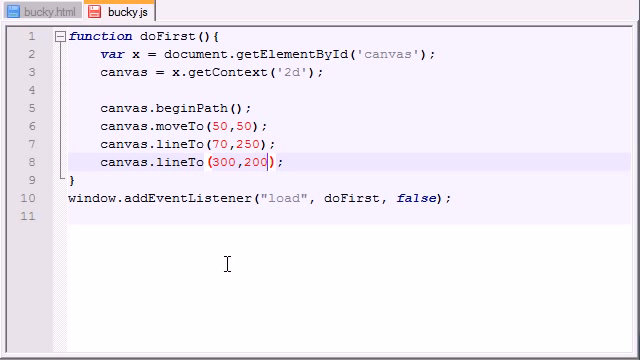
mouse_move(512, 62)
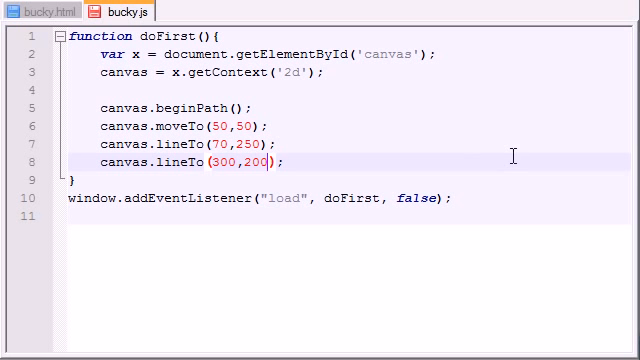
mouse_move(260, 146)
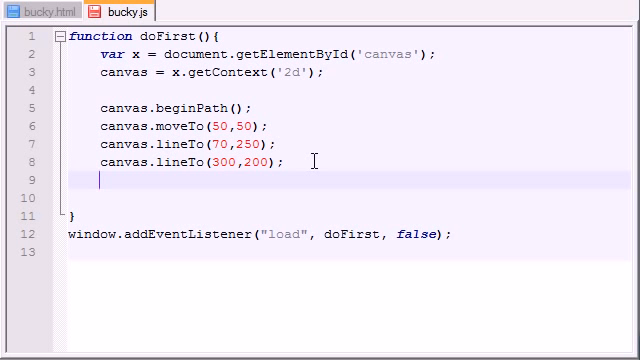
- Add canvas.closePath(); after the two lineTo calls
text(canvas.c)
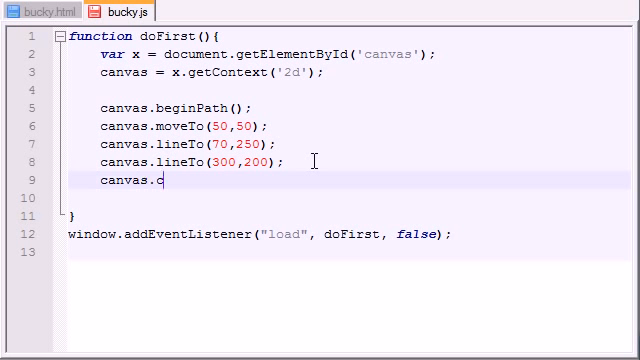
text(losePath())
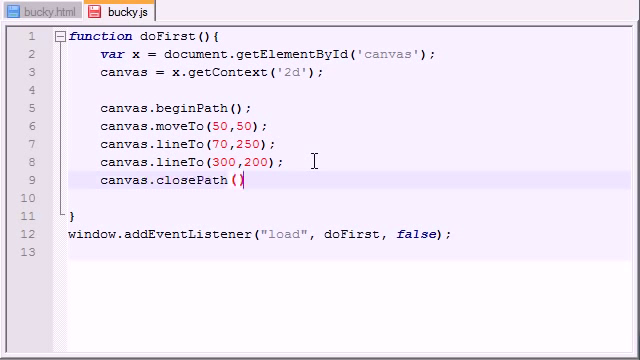
text(;)
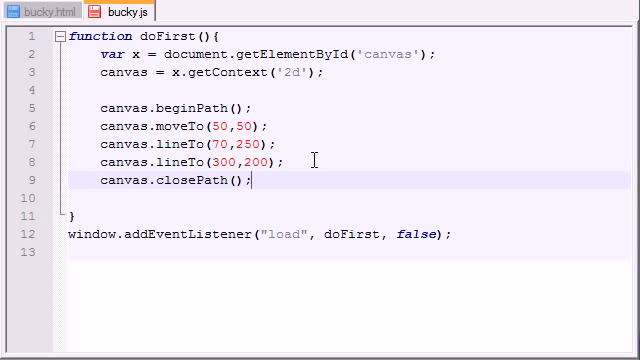
mouse_move(372, 164)
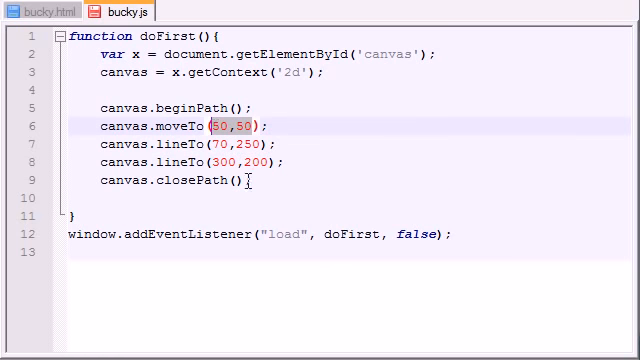
mouse_move(260, 184)
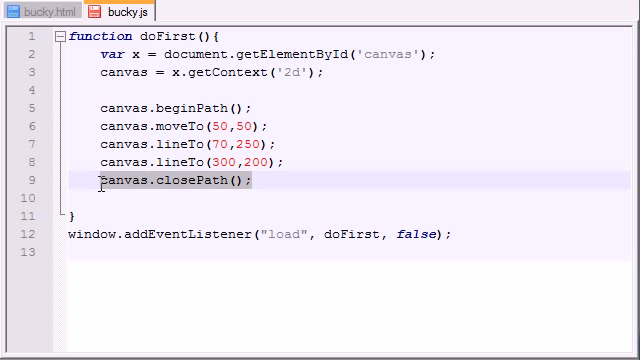
mouse_move(258, 234)
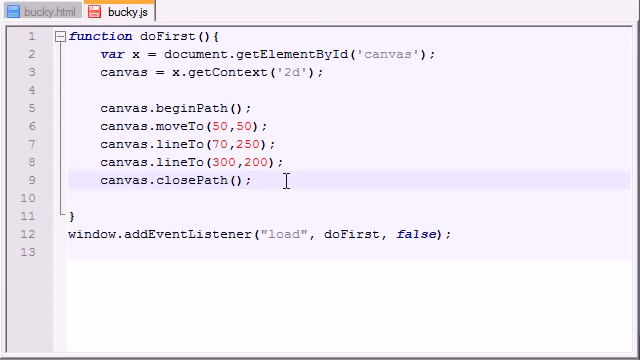
- Add canvas.stroke(); on line 10 and highlight the path lines 7–9
key(Enter)
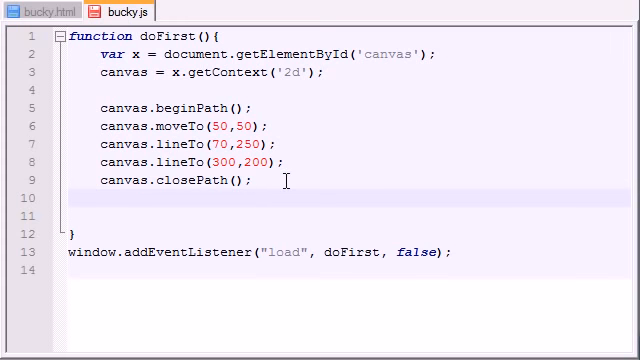
text(canvas.)
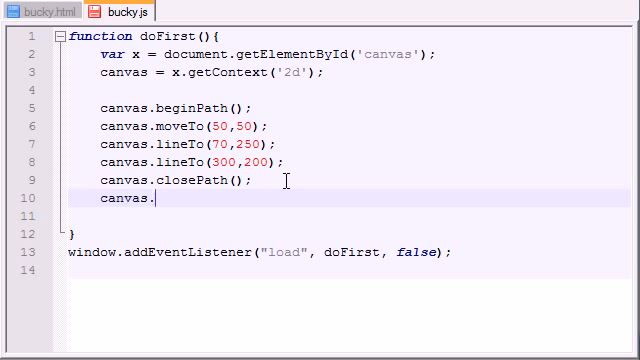
text(stroke();)
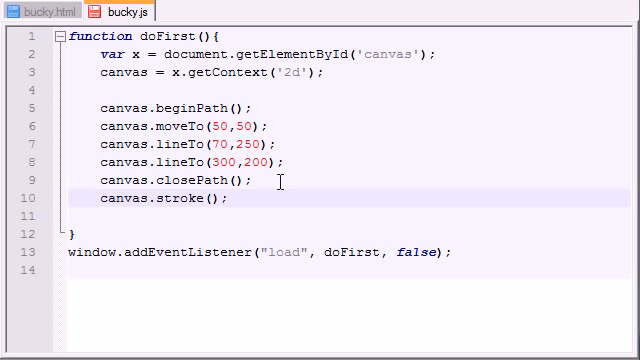
double_click(176, 200)
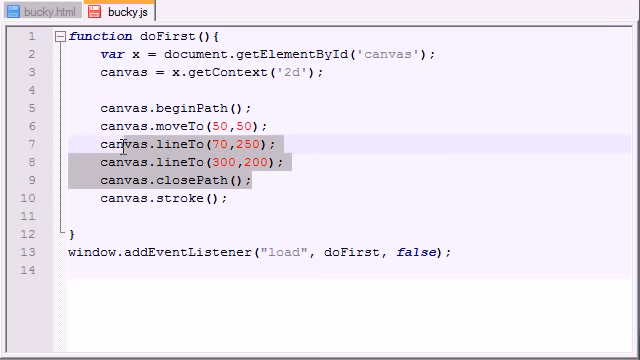
mouse_move(132, 140)
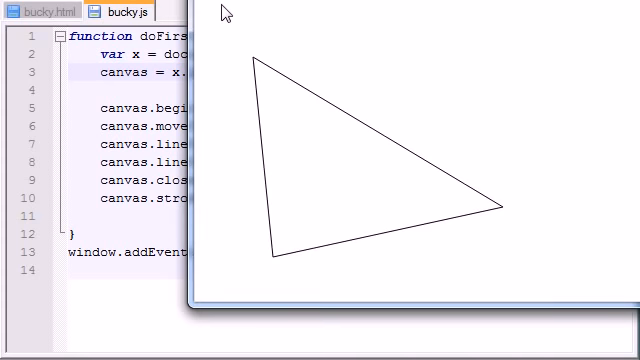
mouse_move(256, 72)
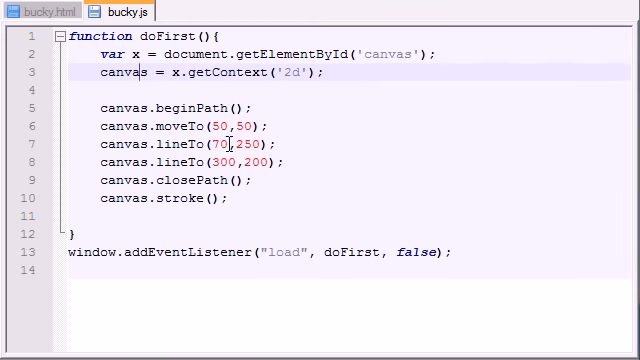
- Select a lineTo coordinate to compare it with the rendered triangle in the browser
double_click(228, 148)
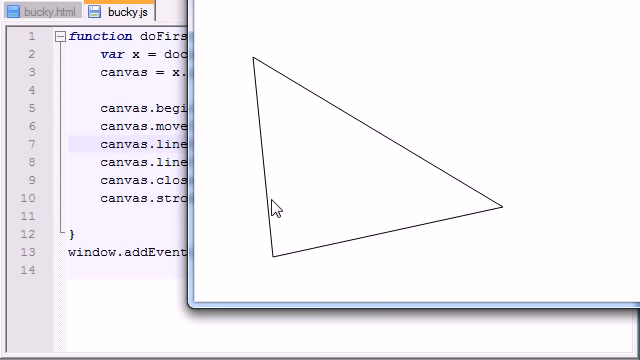
mouse_move(278, 258)
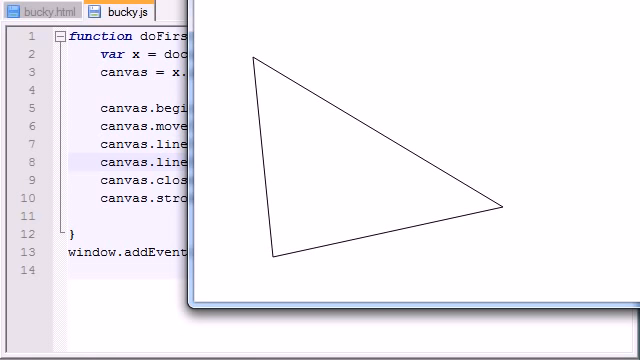
mouse_move(504, 216)
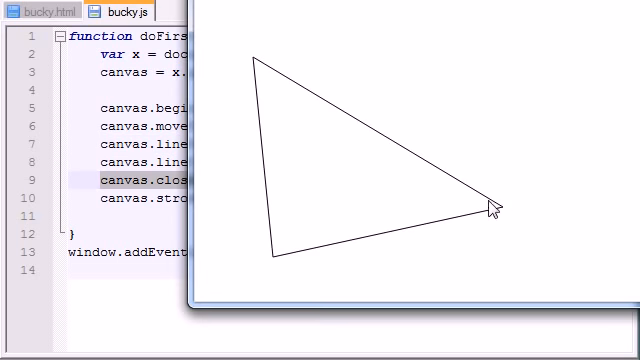
mouse_move(502, 212)
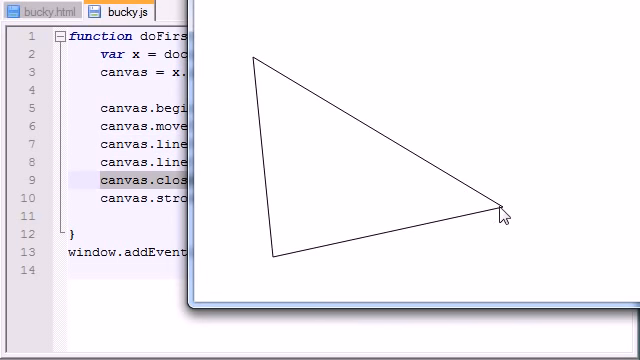
mouse_move(248, 66)
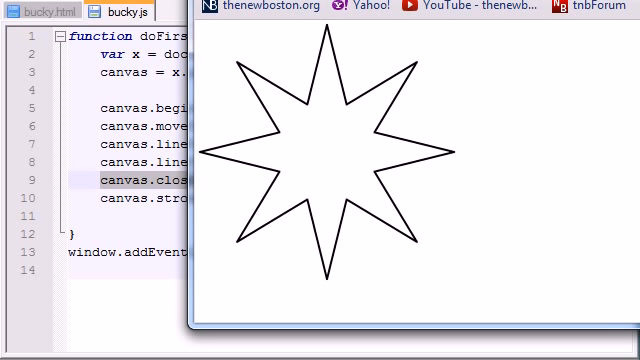
mouse_move(568, 104)
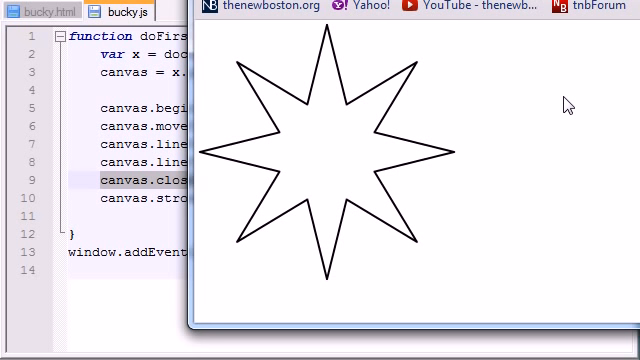
mouse_move(444, 184)
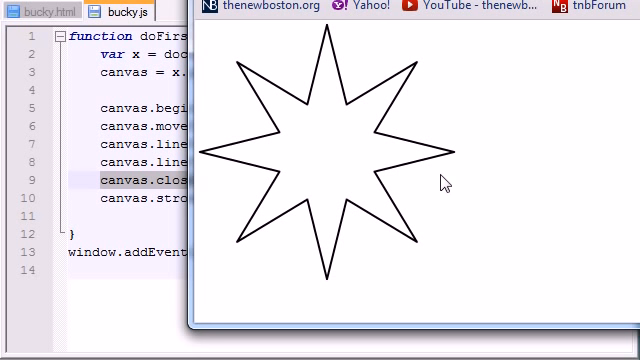
mouse_move(236, 170)
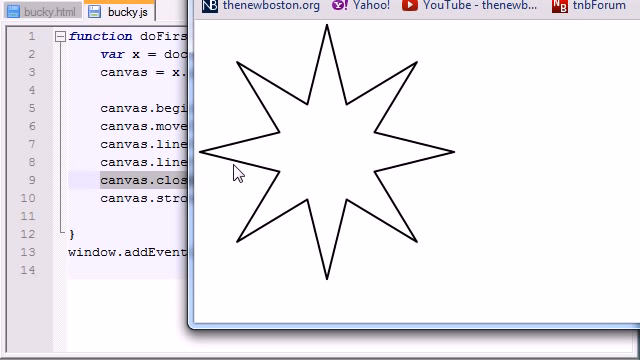
mouse_move(244, 192)
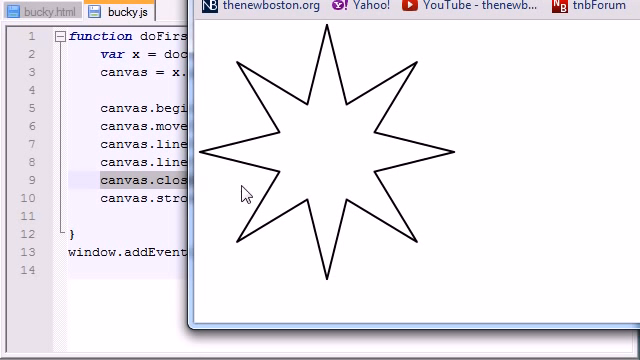
mouse_move(424, 180)
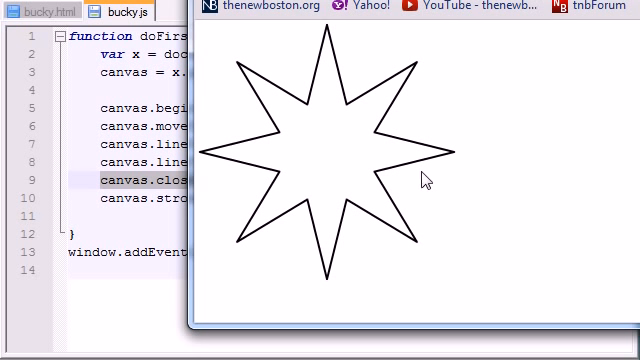
mouse_move(420, 240)
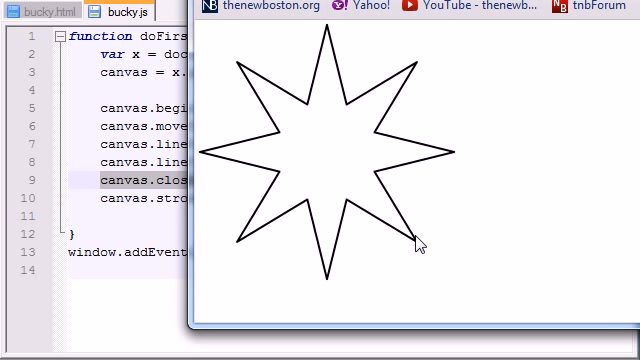
mouse_move(448, 234)
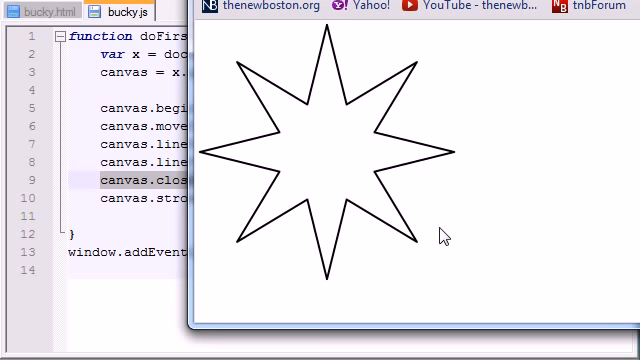
mouse_move(476, 236)
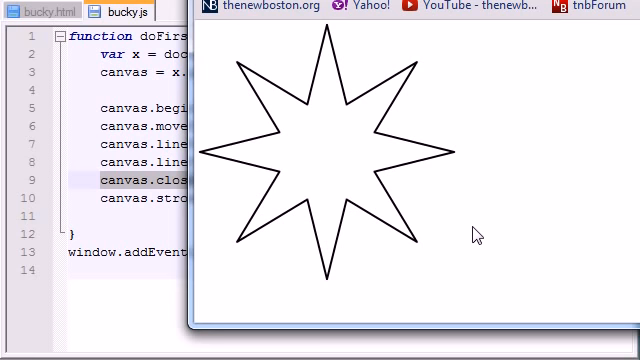